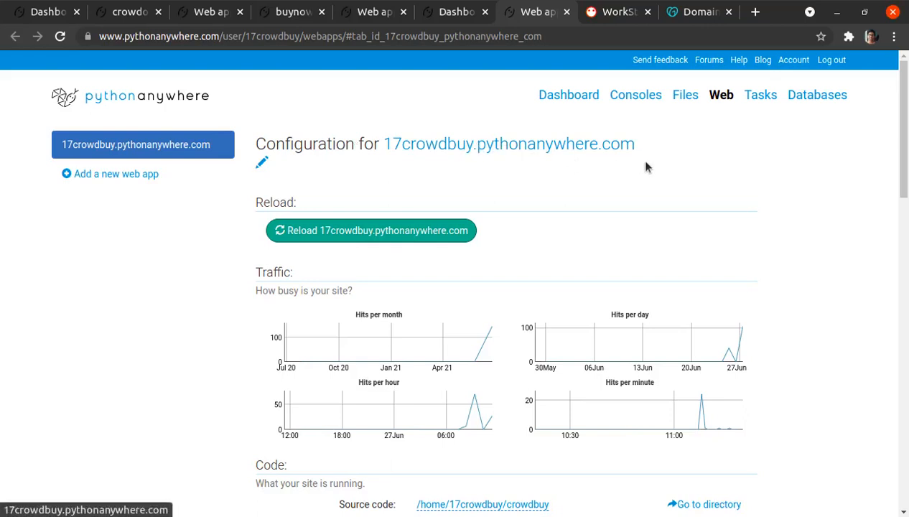
{"action": "mouse_move", "coordinate": [628, 168]}
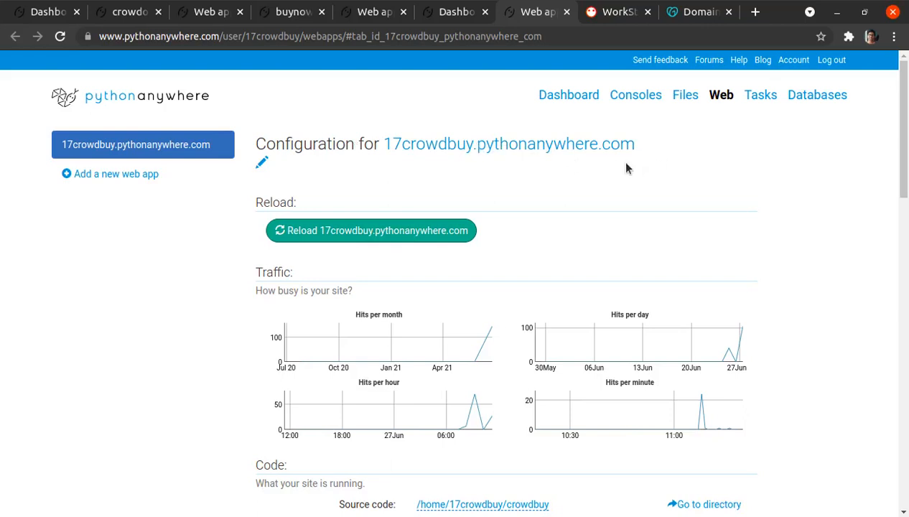
{"action": "mouse_move", "coordinate": [475, 202]}
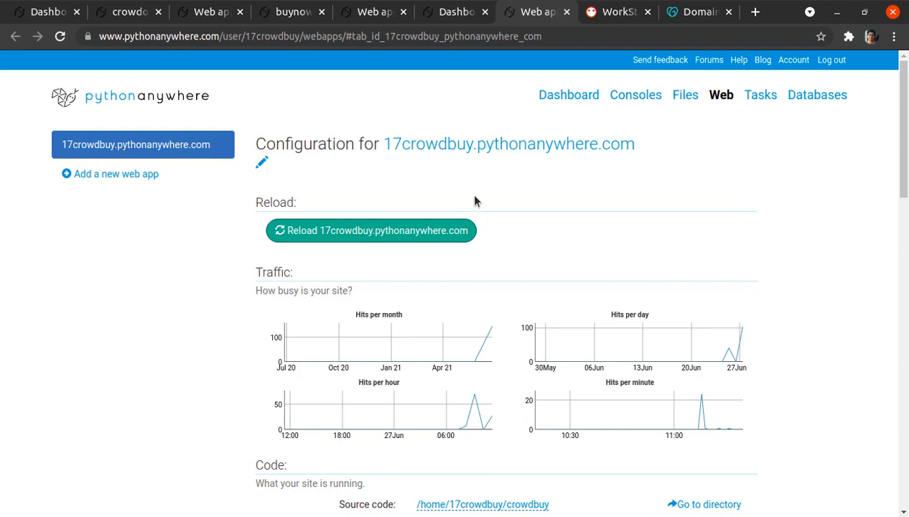
{"action": "left_click", "coordinate": [698, 11]}
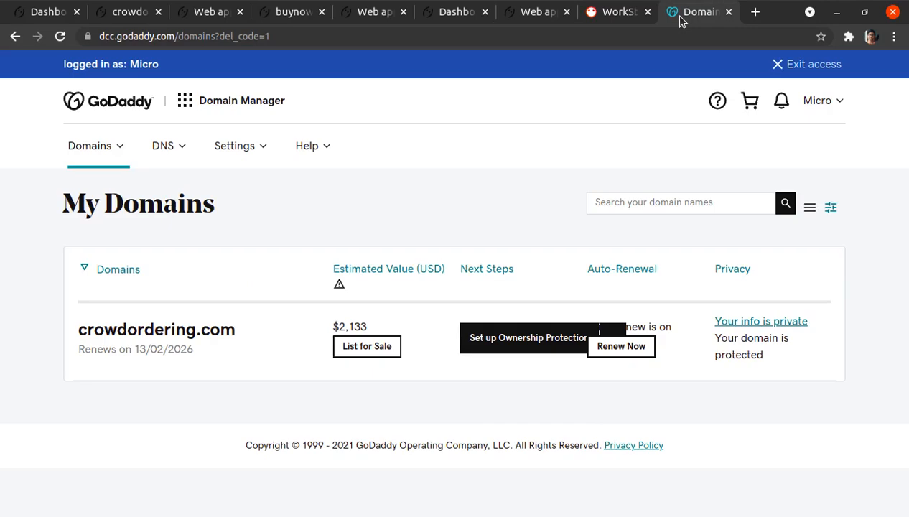
{"action": "mouse_move", "coordinate": [138, 335]}
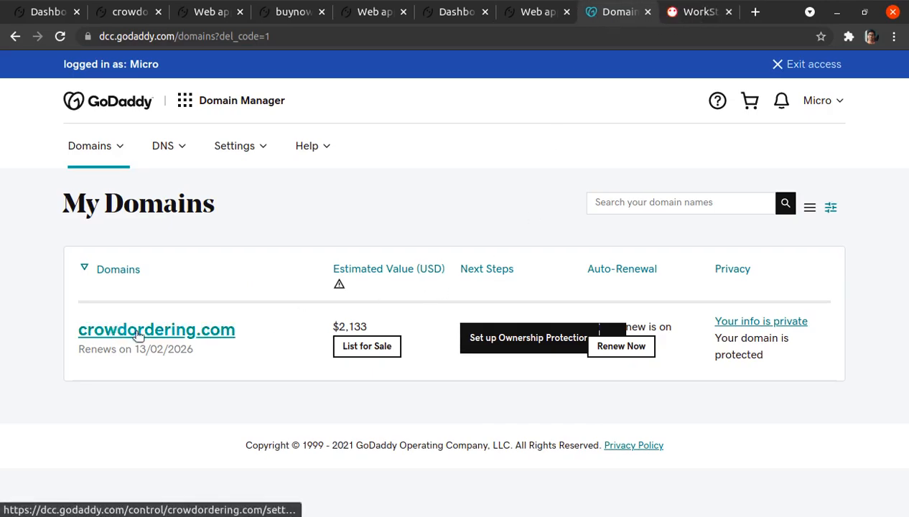
{"action": "mouse_move", "coordinate": [174, 342]}
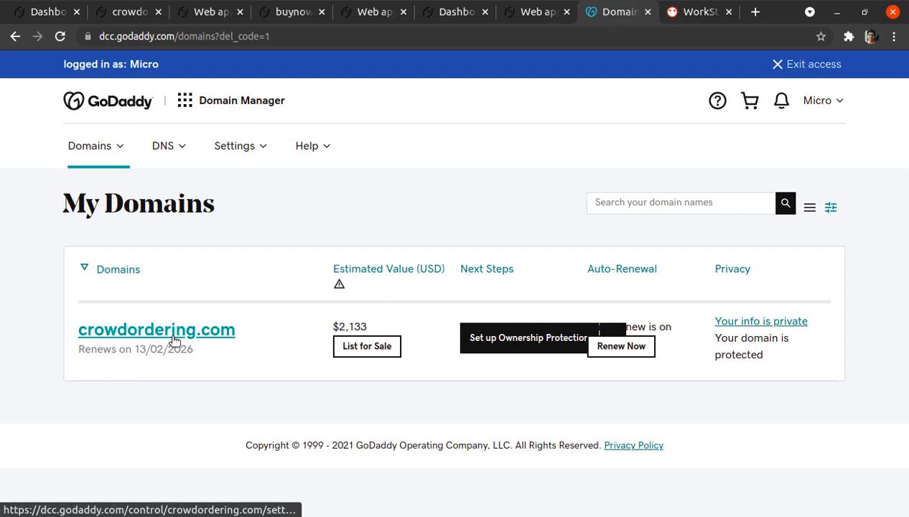
{"action": "mouse_move", "coordinate": [523, 21]}
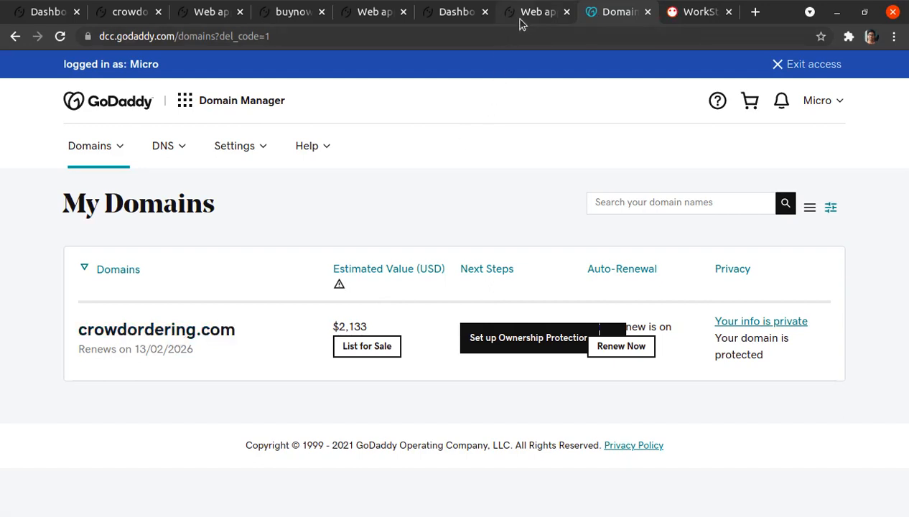
{"action": "left_click", "coordinate": [535, 11]}
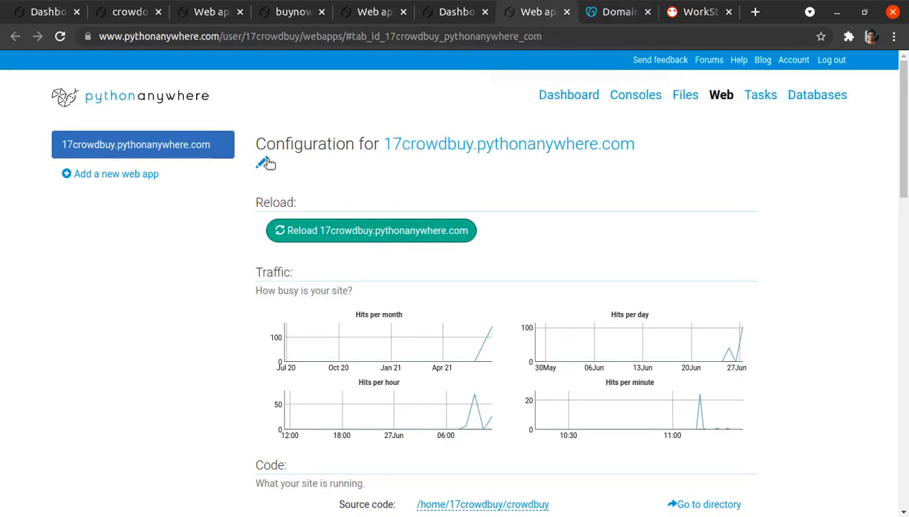
{"action": "left_click", "coordinate": [263, 163]}
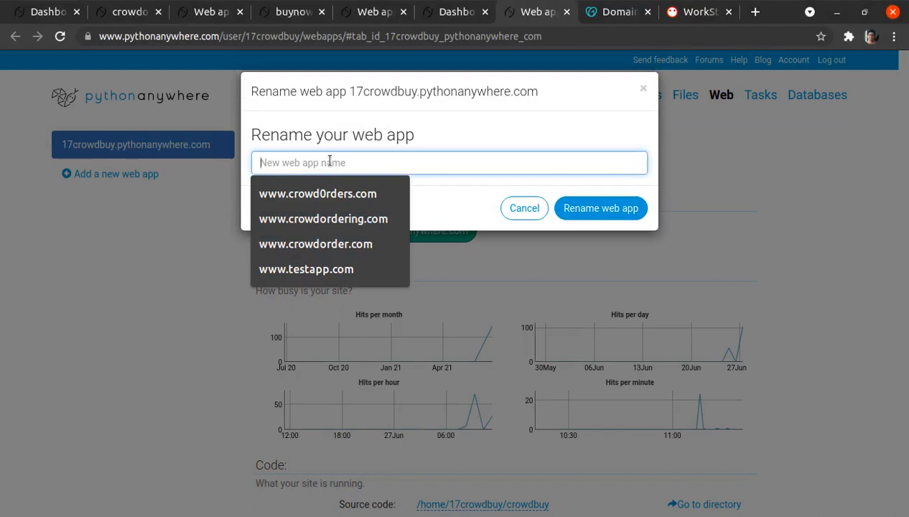
{"action": "type", "text": "www"}
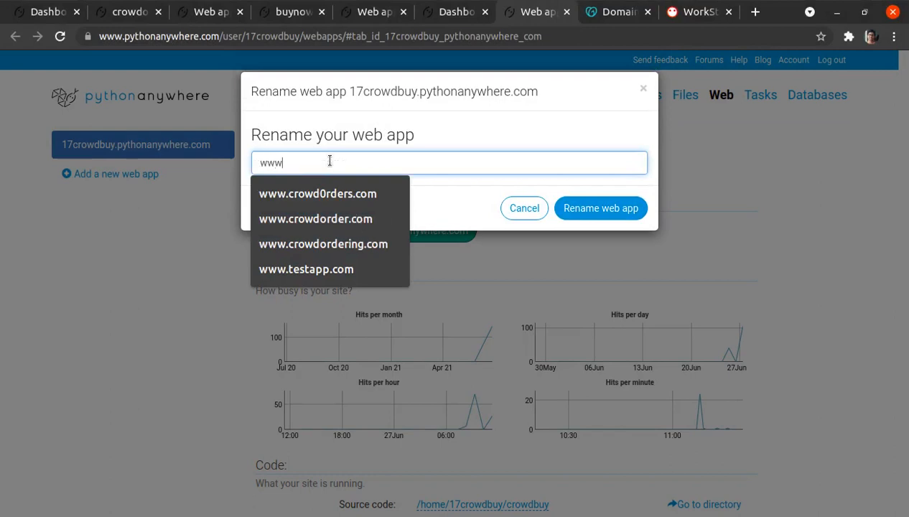
{"action": "type", "text": "."}
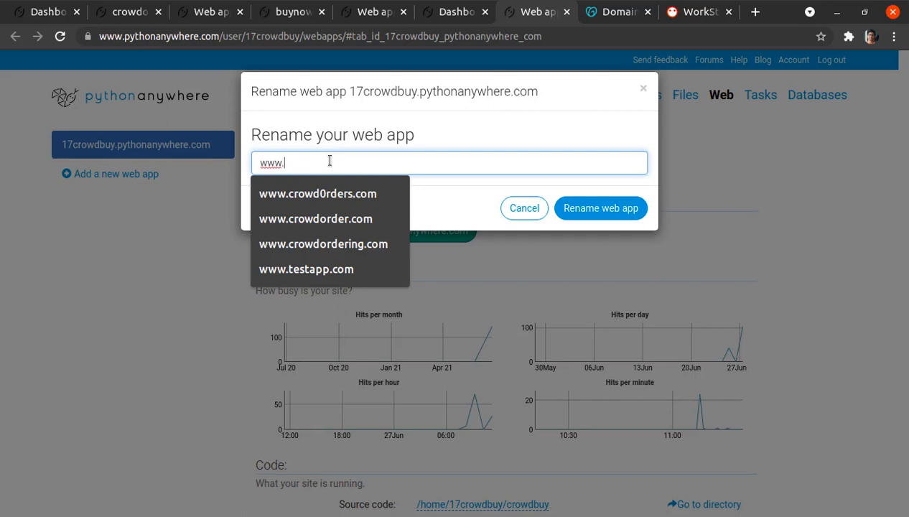
{"action": "type", "text": "cro"}
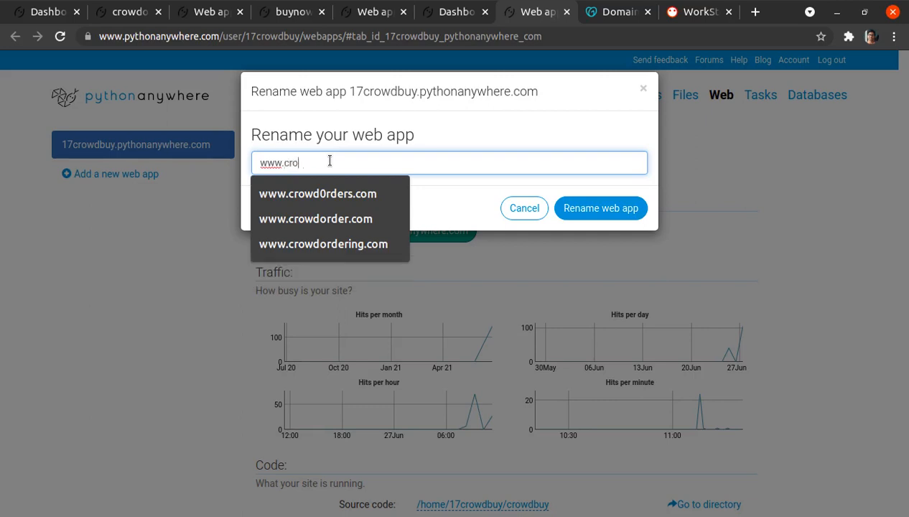
{"action": "left_click", "coordinate": [317, 193]}
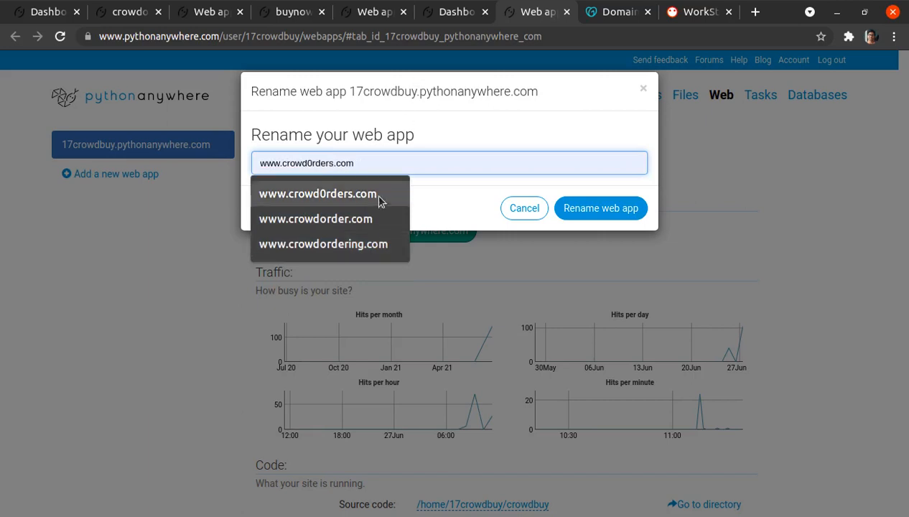
{"action": "left_click", "coordinate": [323, 243]}
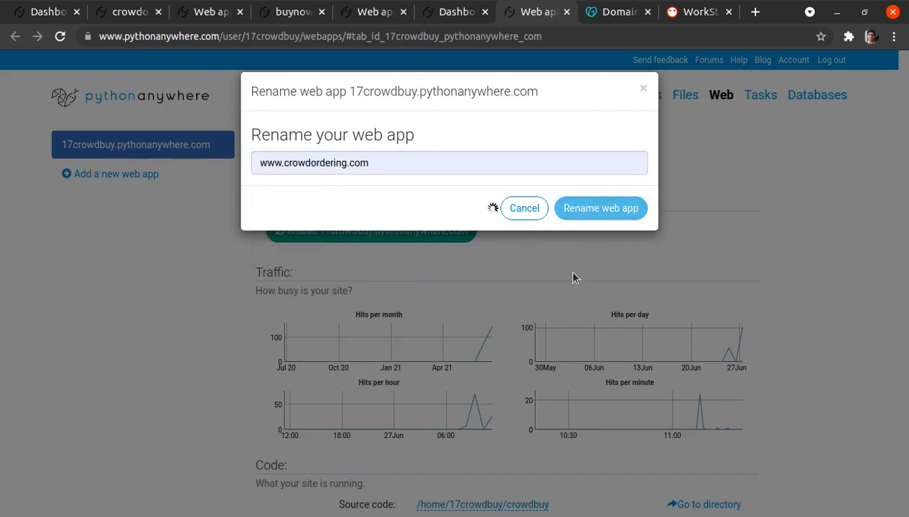
Step: Confirm the rename and select the new CNAME webapp-1141377.pythonanywhere.com
{"action": "left_click", "coordinate": [601, 207]}
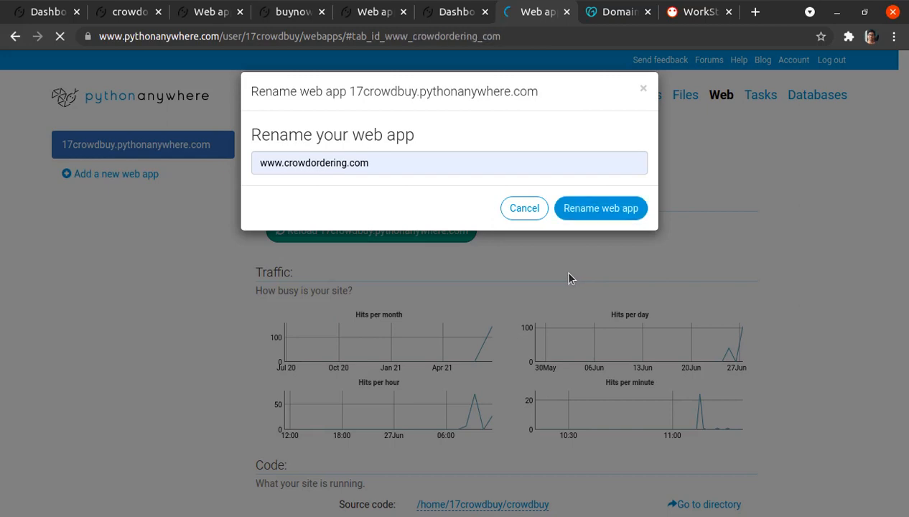
{"action": "left_click", "coordinate": [601, 208]}
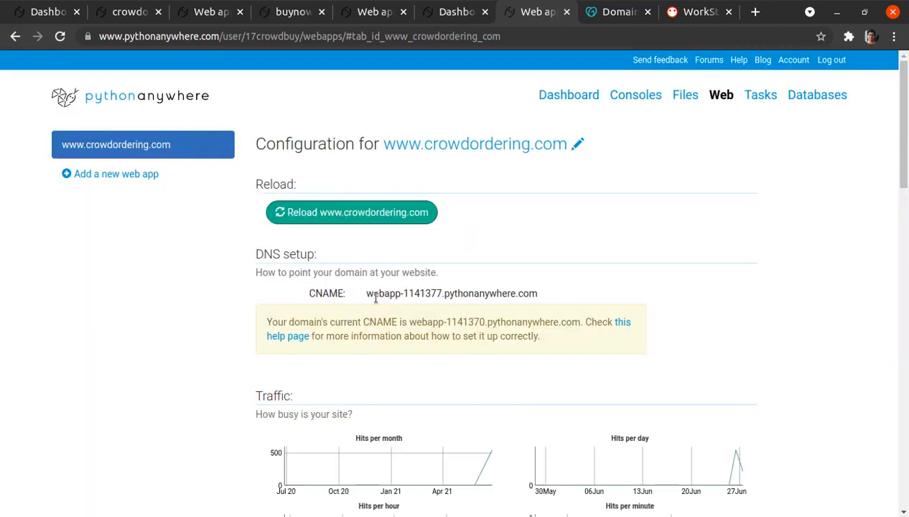
{"action": "double_click", "coordinate": [388, 293]}
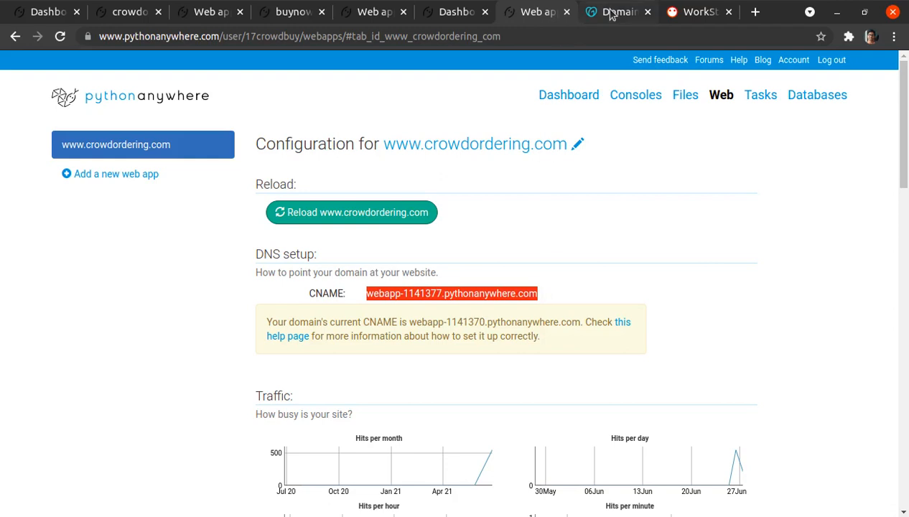
Step: Open the Manage DNS page for crowdordering.com from its Additional Settings
{"action": "left_click", "coordinate": [614, 11]}
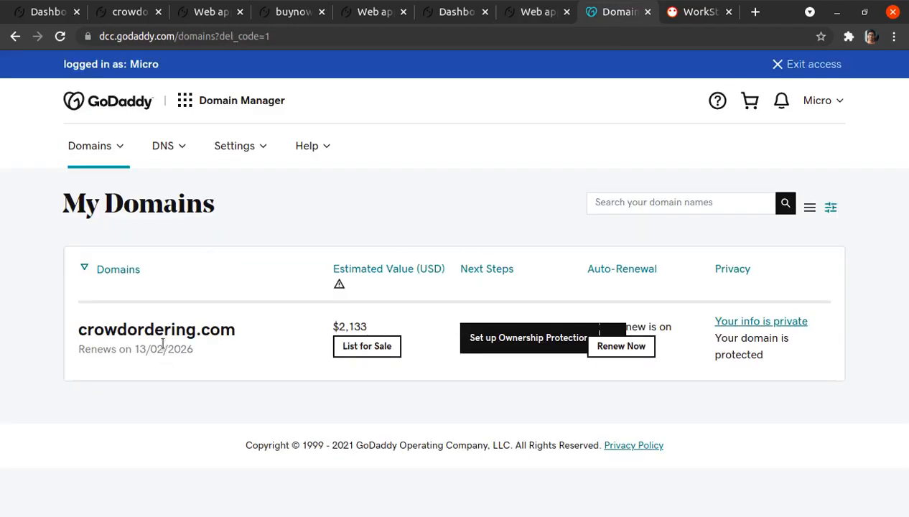
{"action": "left_click", "coordinate": [157, 329]}
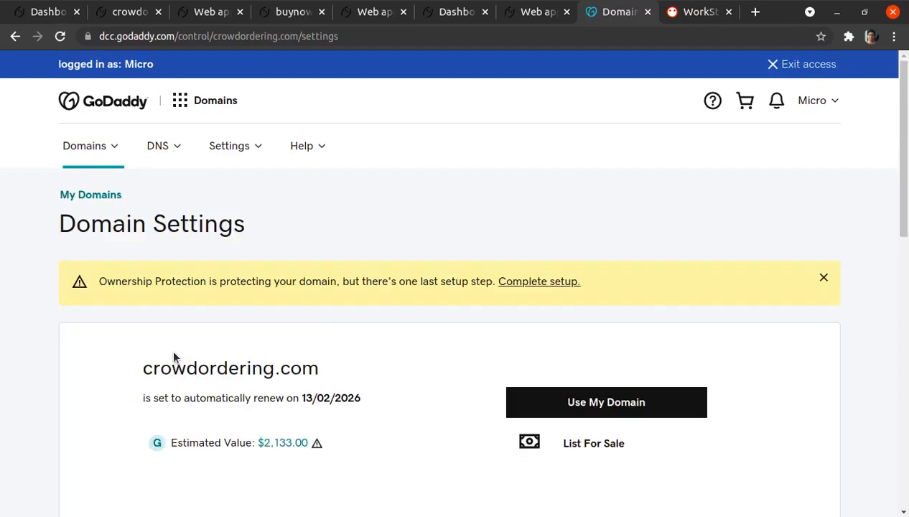
{"action": "scroll", "scroll_direction": "down", "scroll_amount": 3}
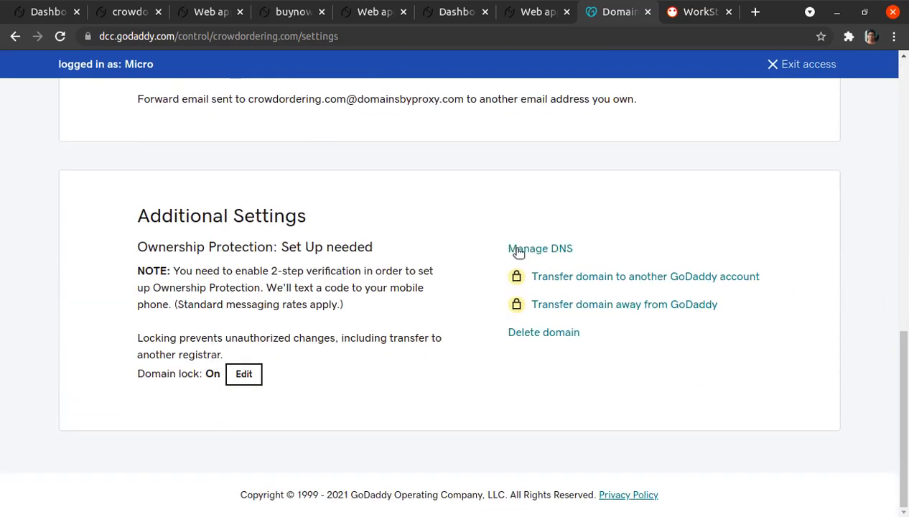
{"action": "left_click", "coordinate": [540, 248]}
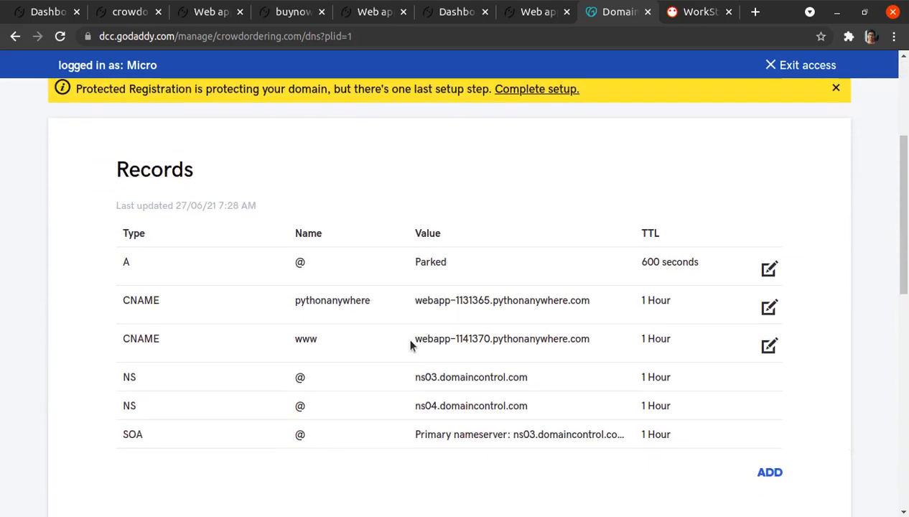
{"action": "left_click", "coordinate": [769, 346]}
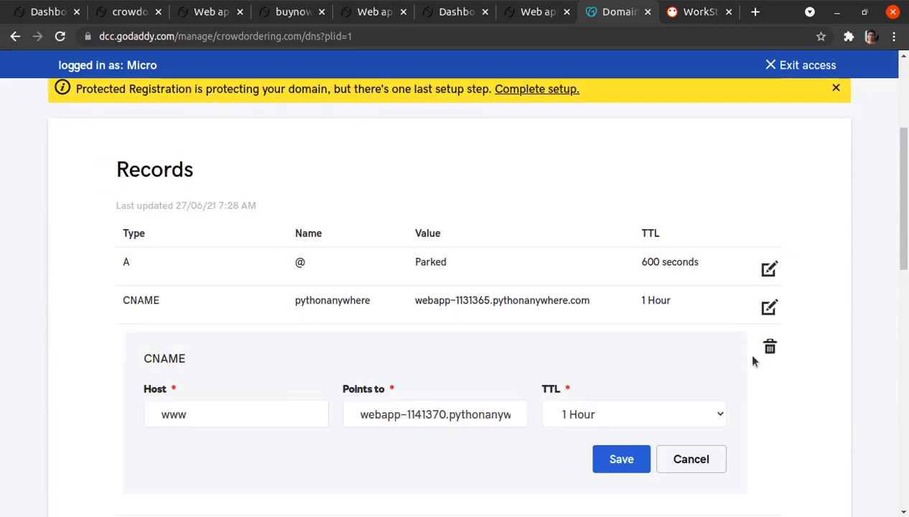
{"action": "triple_click", "coordinate": [435, 415]}
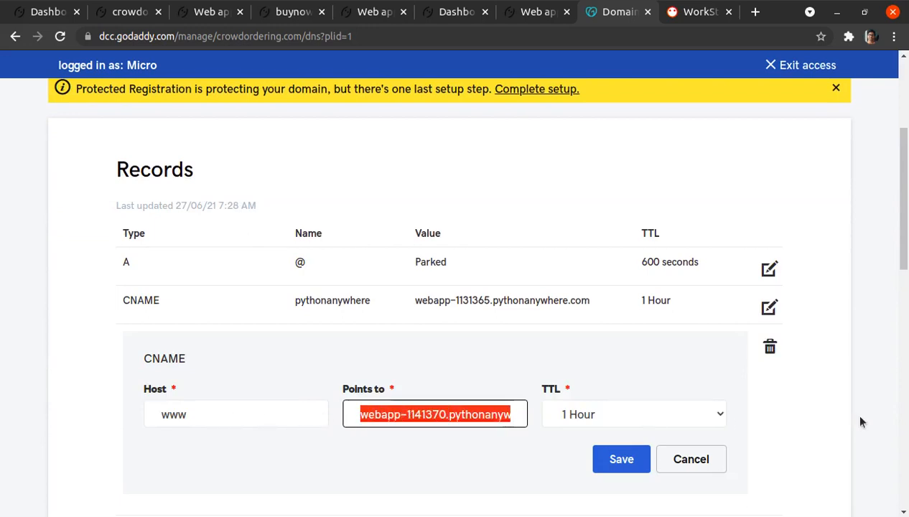
{"action": "mouse_move", "coordinate": [771, 349]}
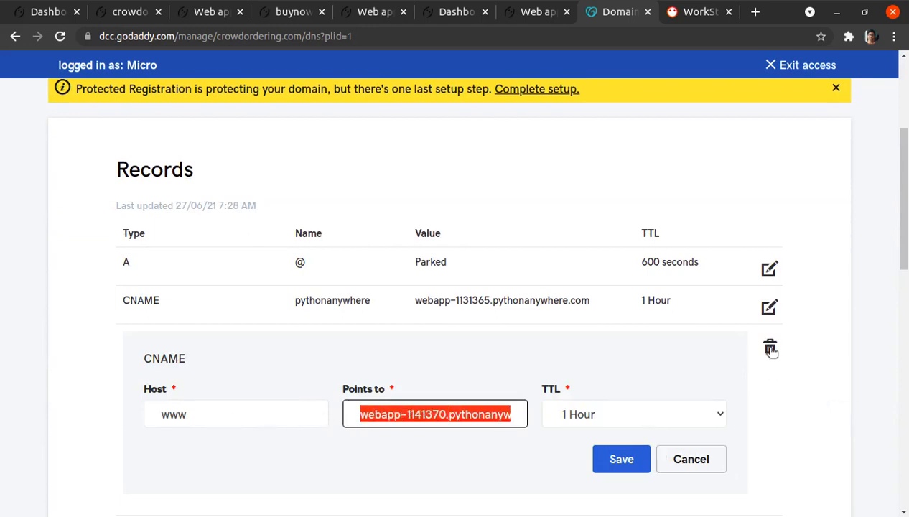
{"action": "left_click", "coordinate": [770, 349]}
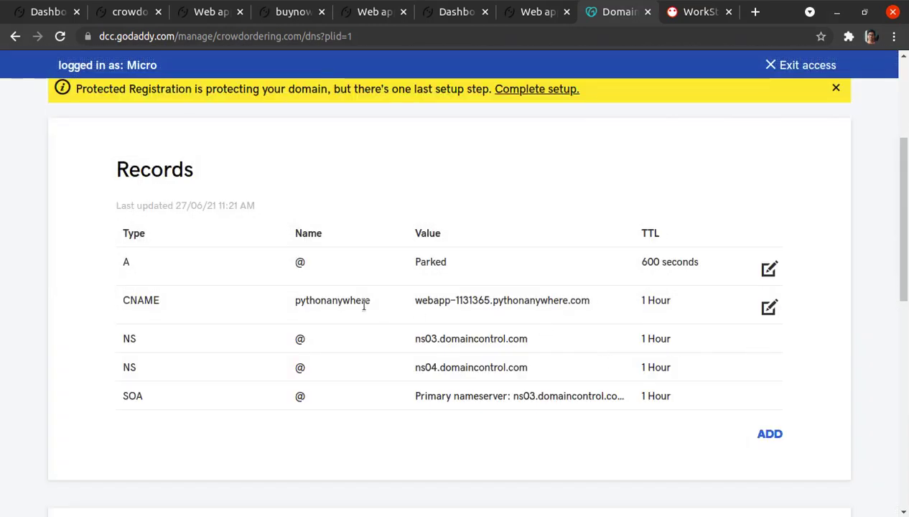
{"action": "mouse_move", "coordinate": [209, 227]}
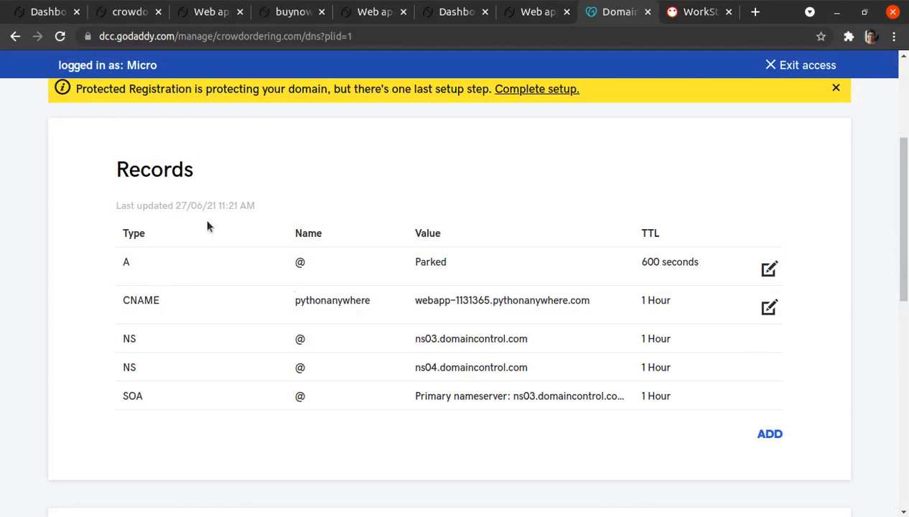
Step: Save a CNAME record with host www pointing to webapp-1141377.pythonanywhere.com, TTL 1 Hour
{"action": "left_click", "coordinate": [769, 434]}
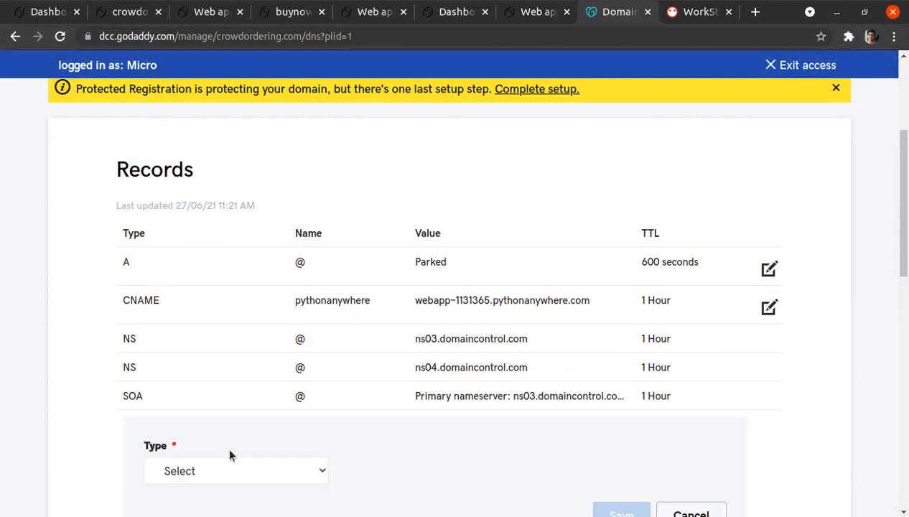
{"action": "left_click", "coordinate": [235, 471]}
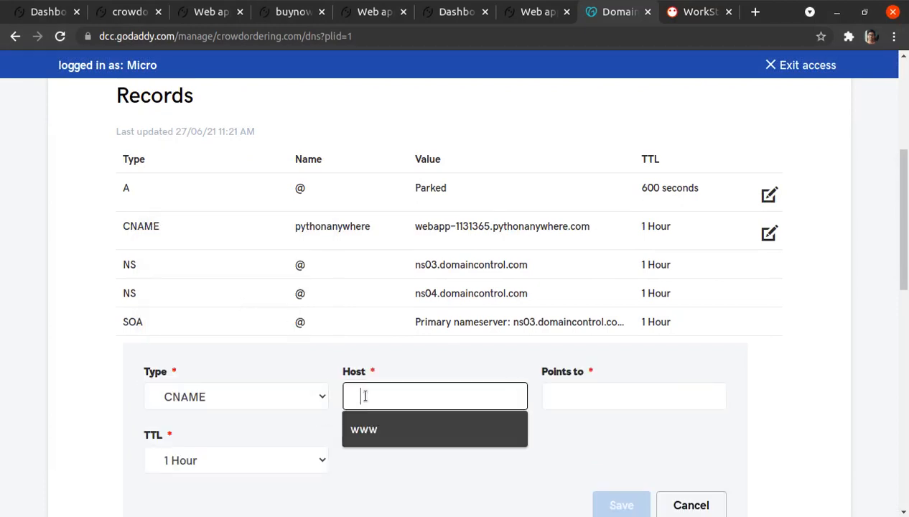
{"action": "type", "text": "www"}
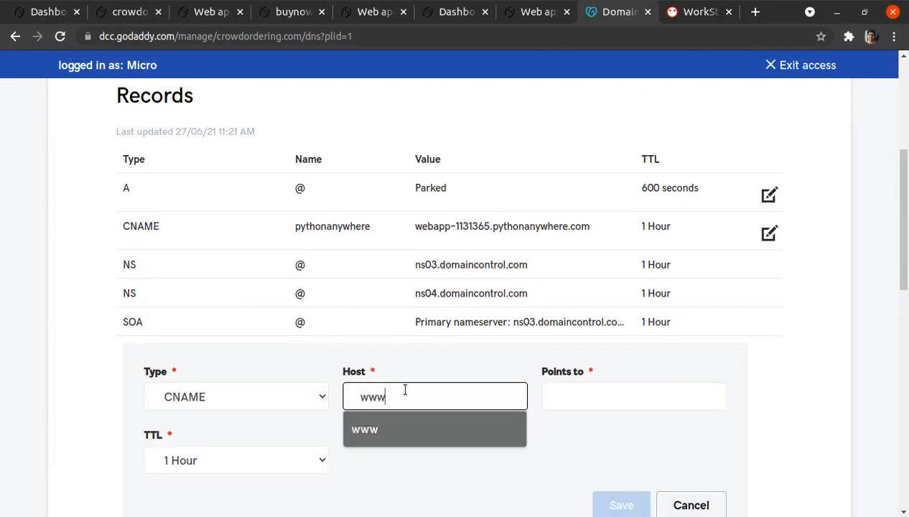
{"action": "scroll", "scroll_direction": "up", "scroll_amount": 3}
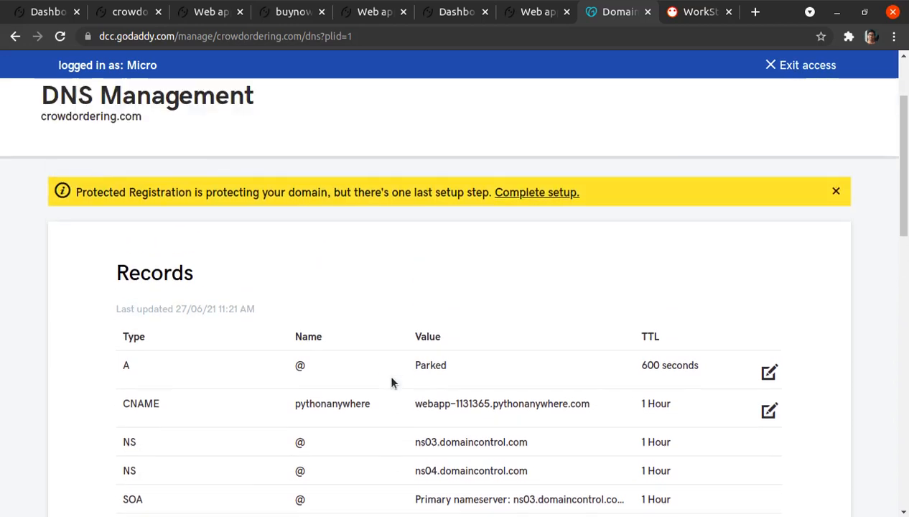
{"action": "scroll", "scroll_direction": "down", "scroll_amount": 3}
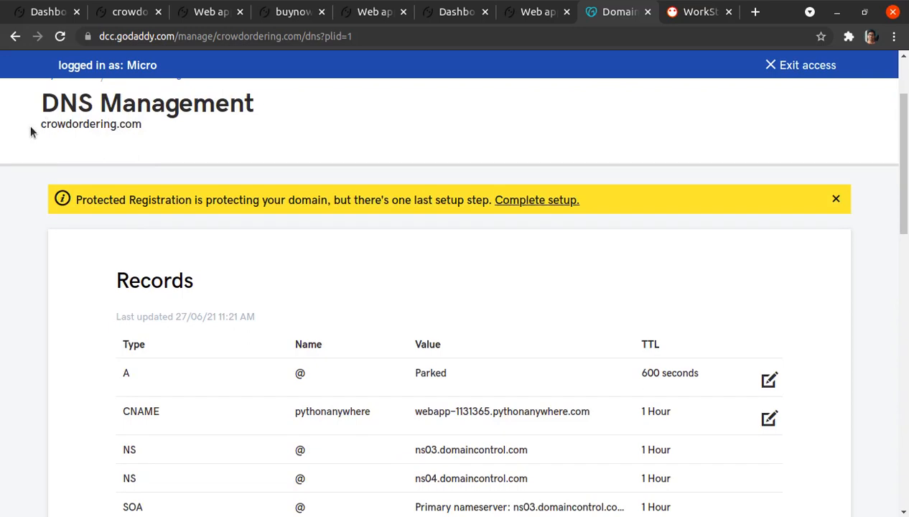
{"action": "mouse_move", "coordinate": [108, 120]}
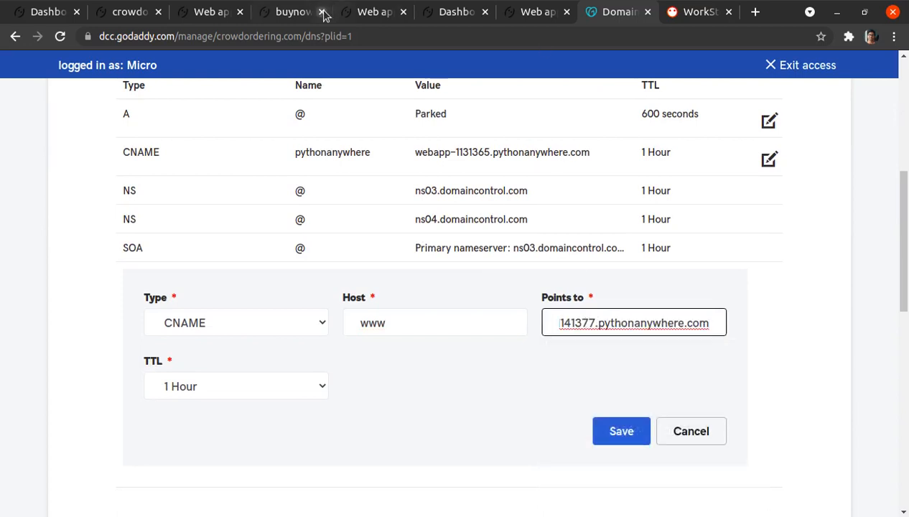
{"action": "mouse_move", "coordinate": [431, 282]}
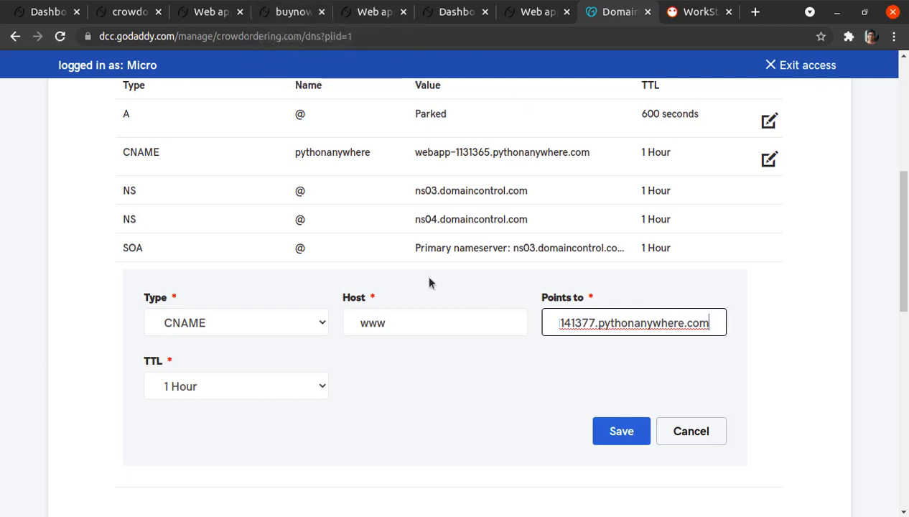
{"action": "left_click", "coordinate": [620, 431]}
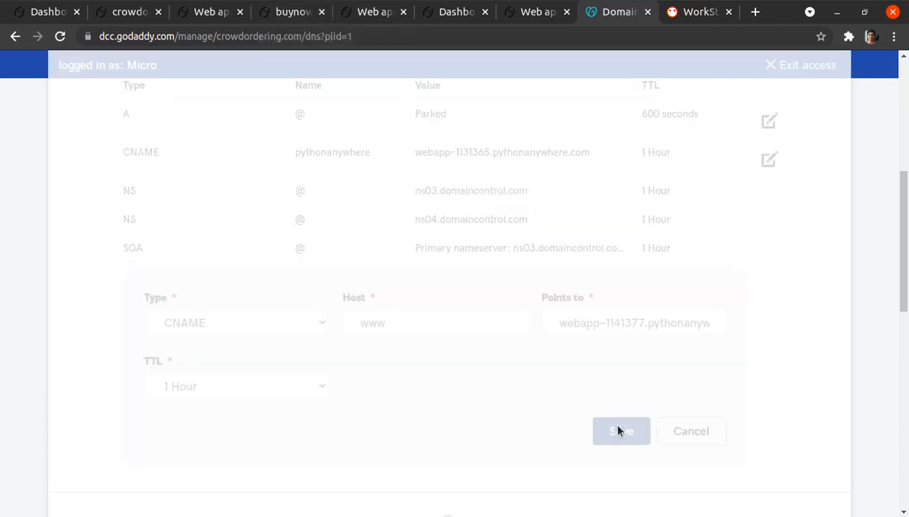
{"action": "left_click", "coordinate": [622, 431]}
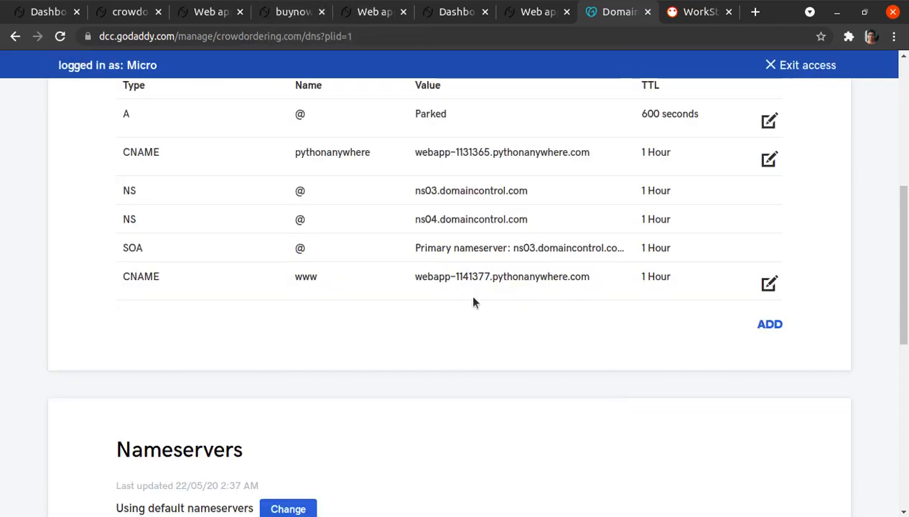
{"action": "mouse_move", "coordinate": [457, 77]}
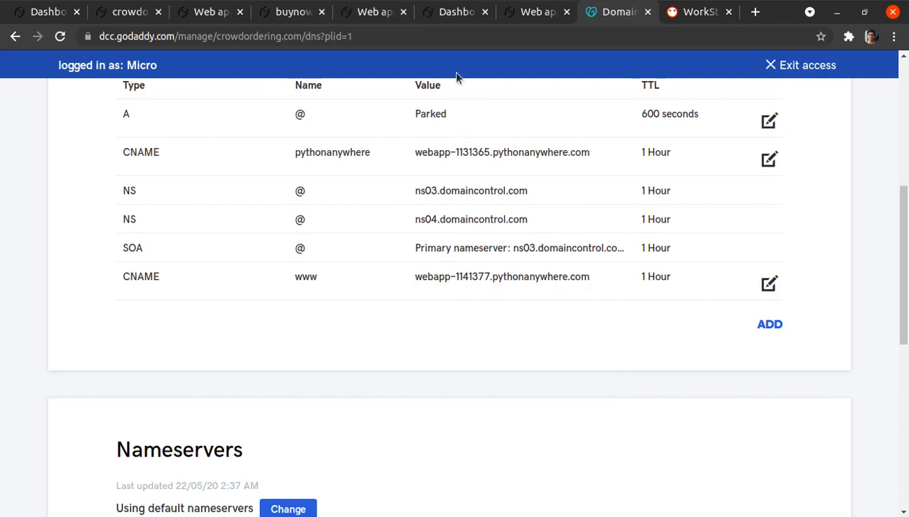
Step: Check the code file, dashboard, web app configuration and GoDaddy DNS tabs
{"action": "left_click", "coordinate": [291, 12]}
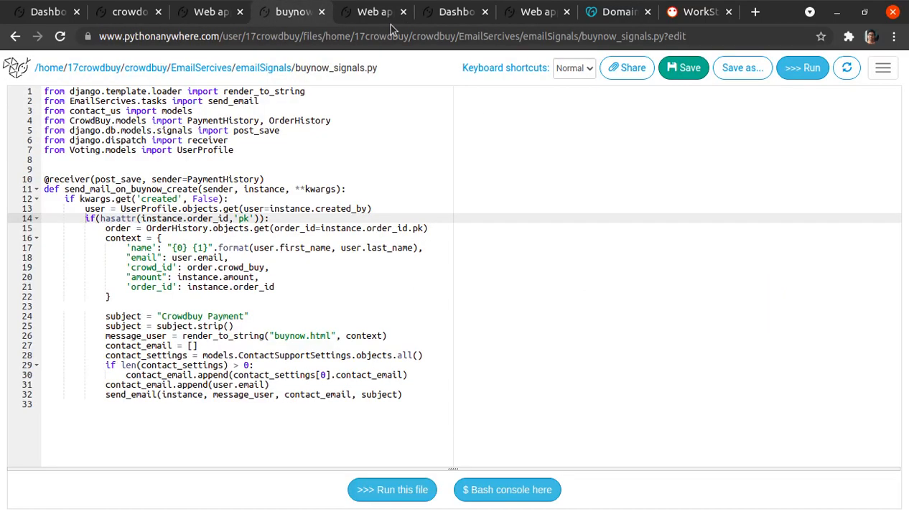
{"action": "left_click", "coordinate": [455, 11]}
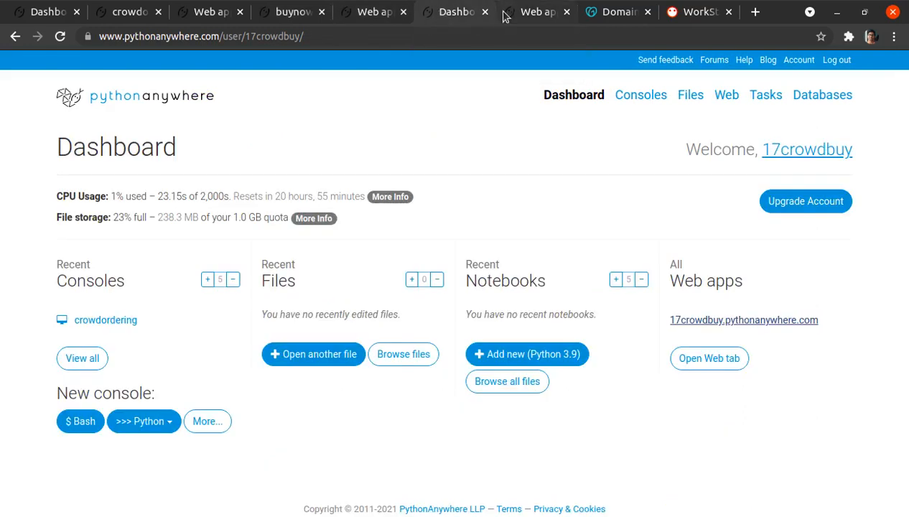
{"action": "left_click", "coordinate": [537, 11]}
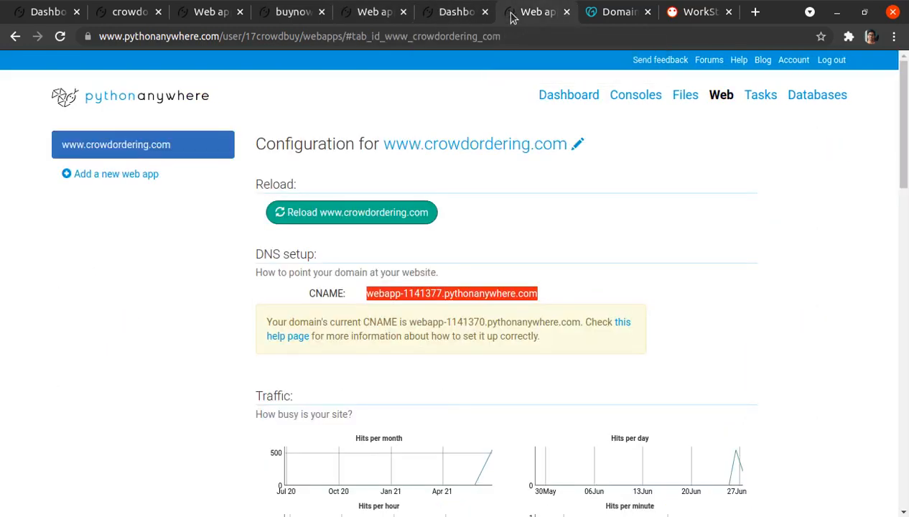
{"action": "mouse_move", "coordinate": [438, 191]}
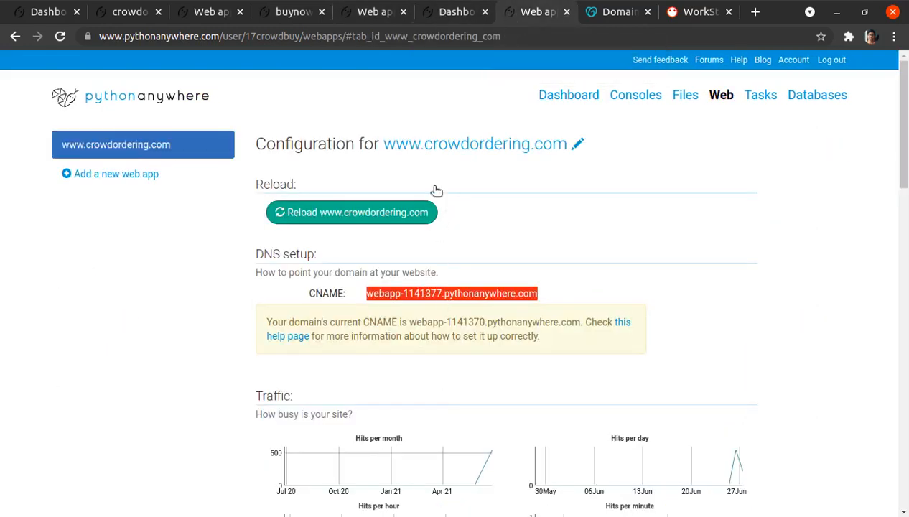
{"action": "mouse_move", "coordinate": [372, 12]}
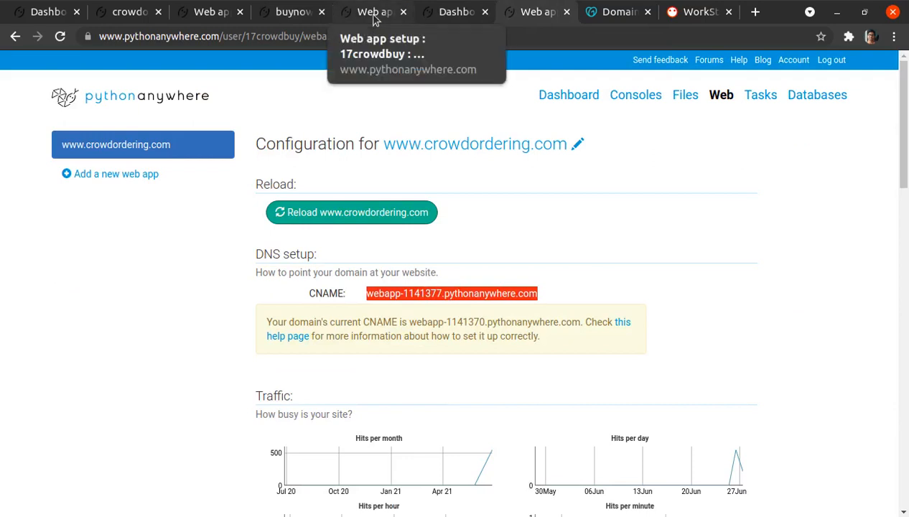
{"action": "left_click", "coordinate": [287, 12]}
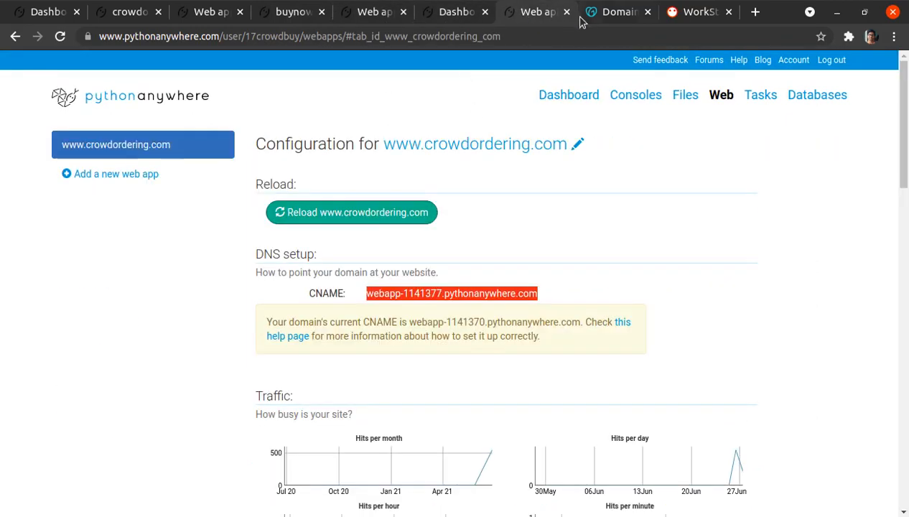
{"action": "left_click", "coordinate": [617, 12]}
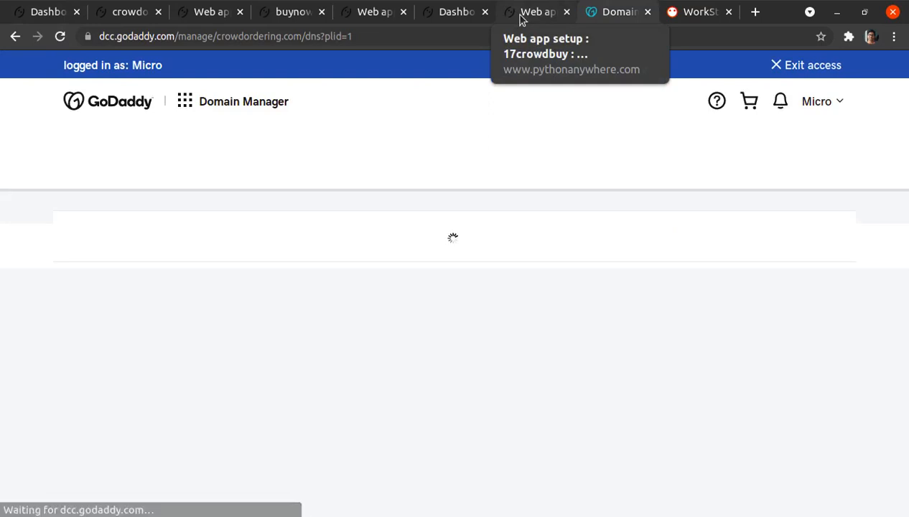
{"action": "left_click", "coordinate": [452, 12]}
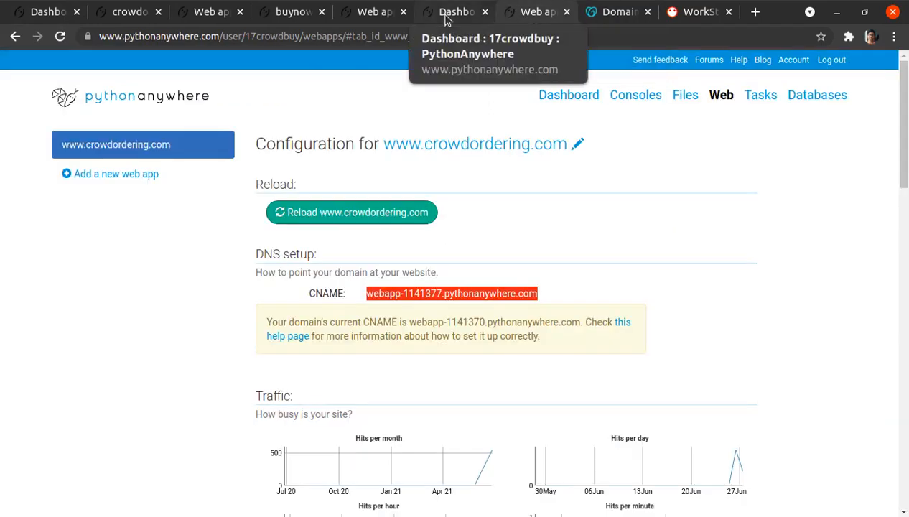
{"action": "left_click", "coordinate": [564, 11]}
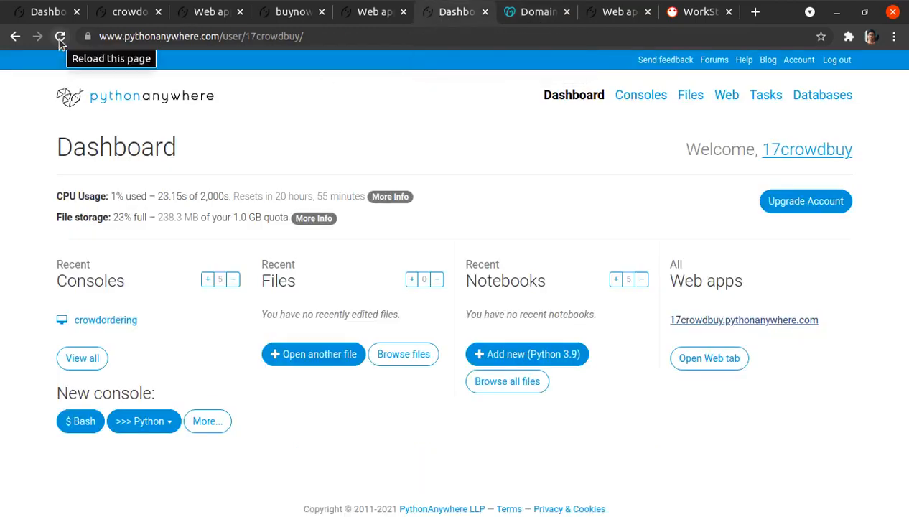
{"action": "left_click", "coordinate": [60, 36]}
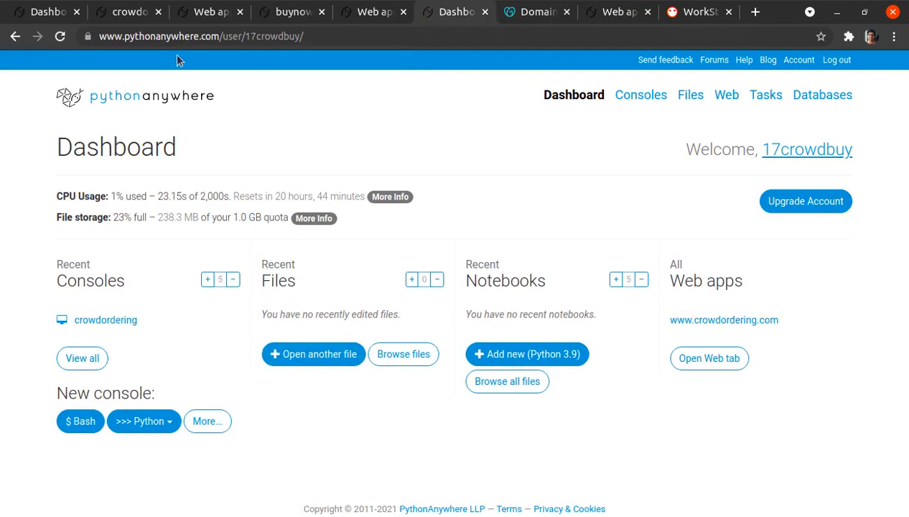
{"action": "left_click", "coordinate": [535, 12]}
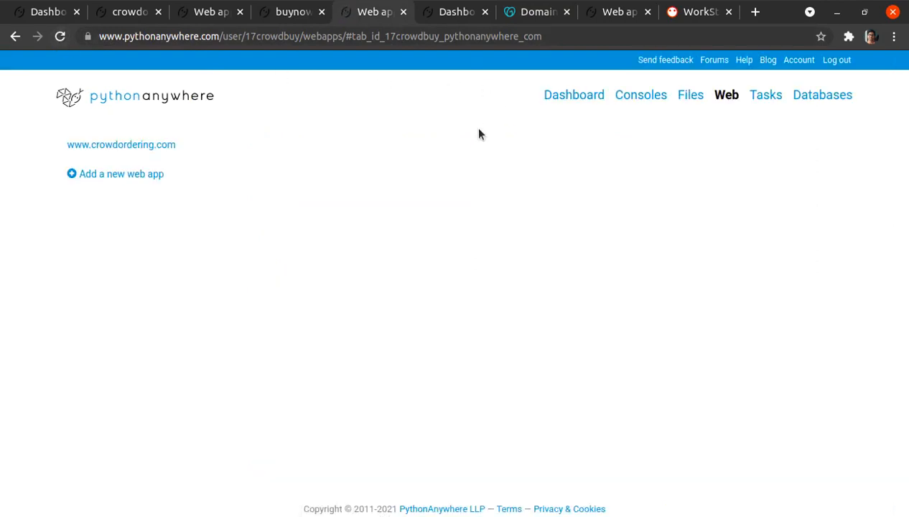
{"action": "mouse_move", "coordinate": [650, 64]}
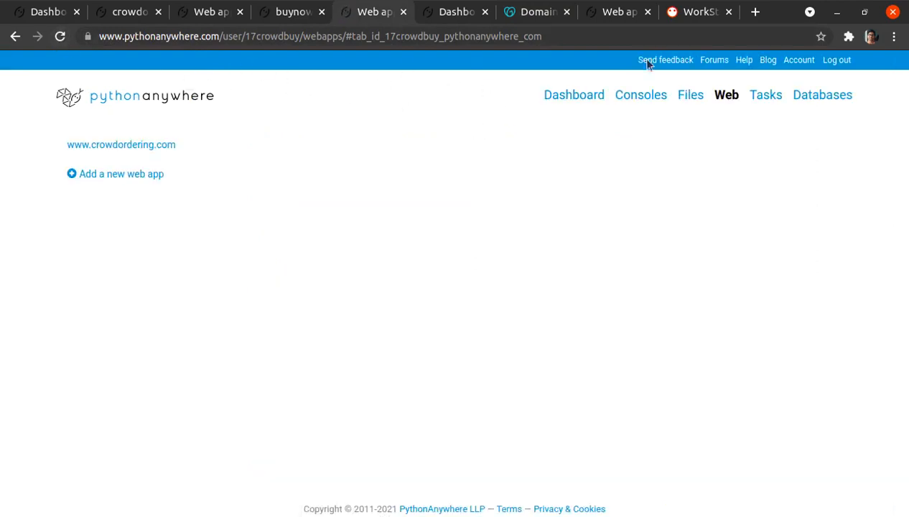